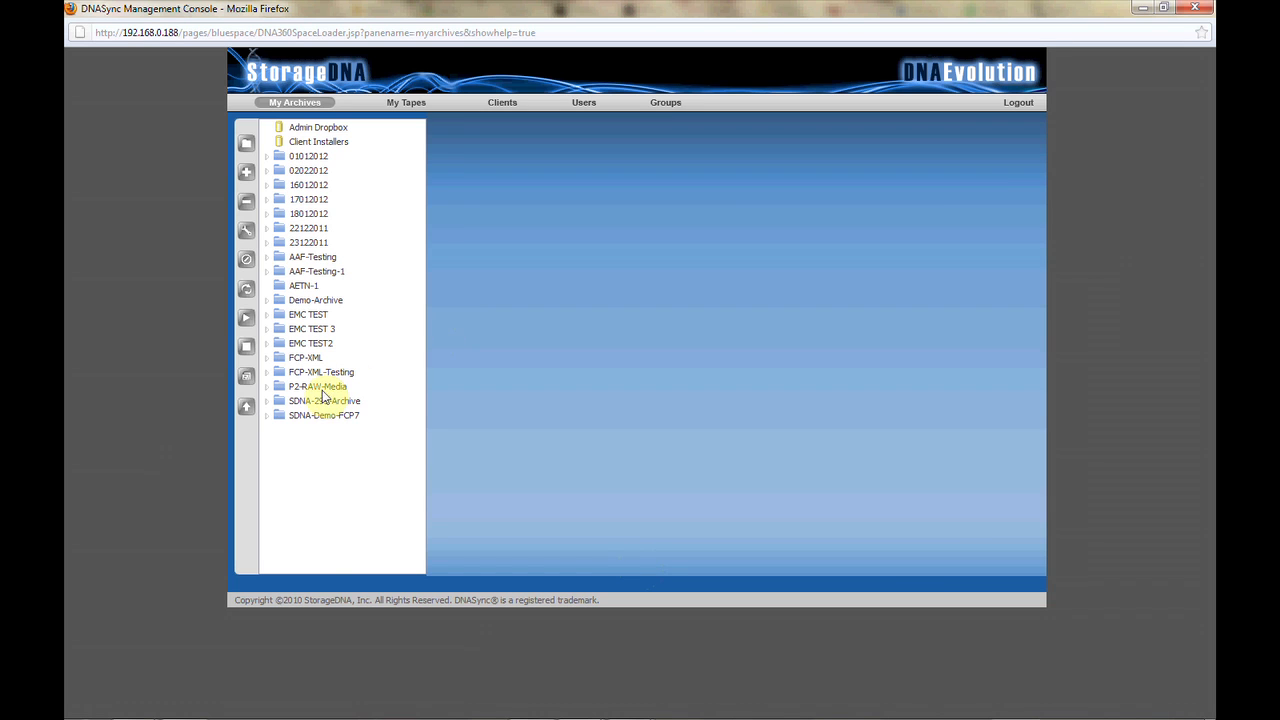
# Launch the Archive Quick Console for the P2-RAW-Media archive from My Archives.
pyautogui.click(318, 386)
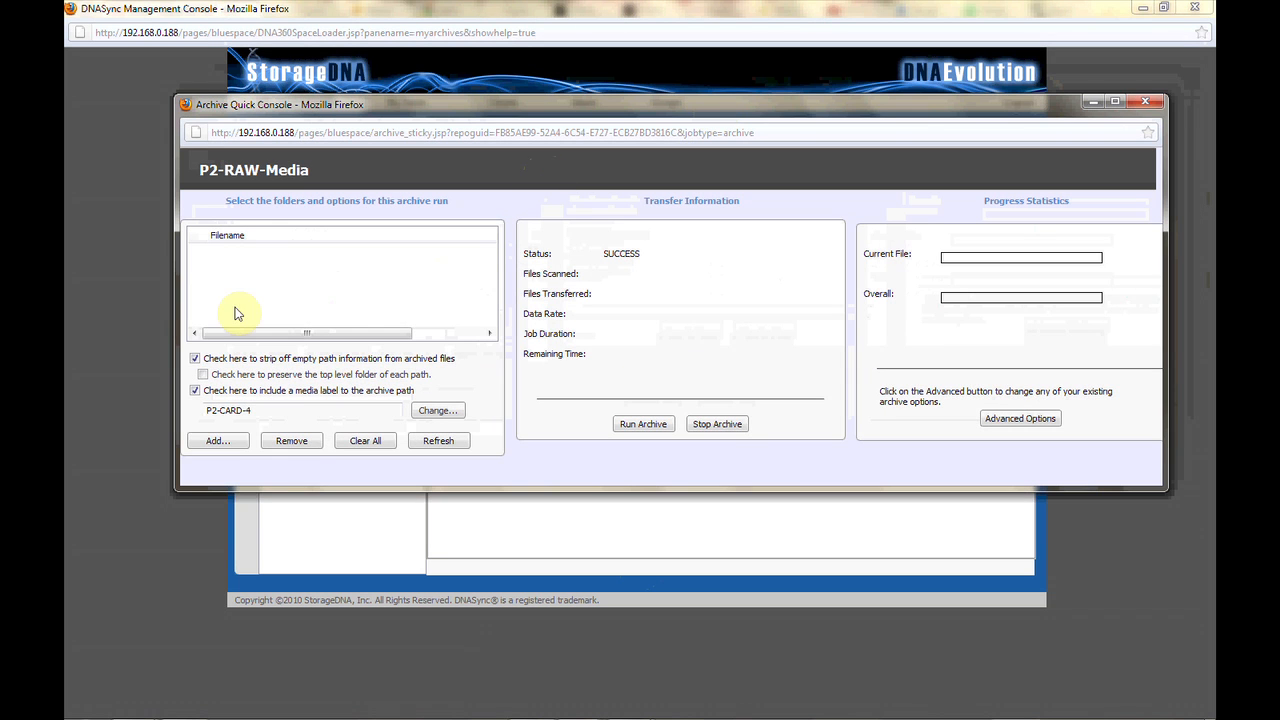
# Enable a media label in the archive path and confirm the entered card label.
pyautogui.click(365, 441)
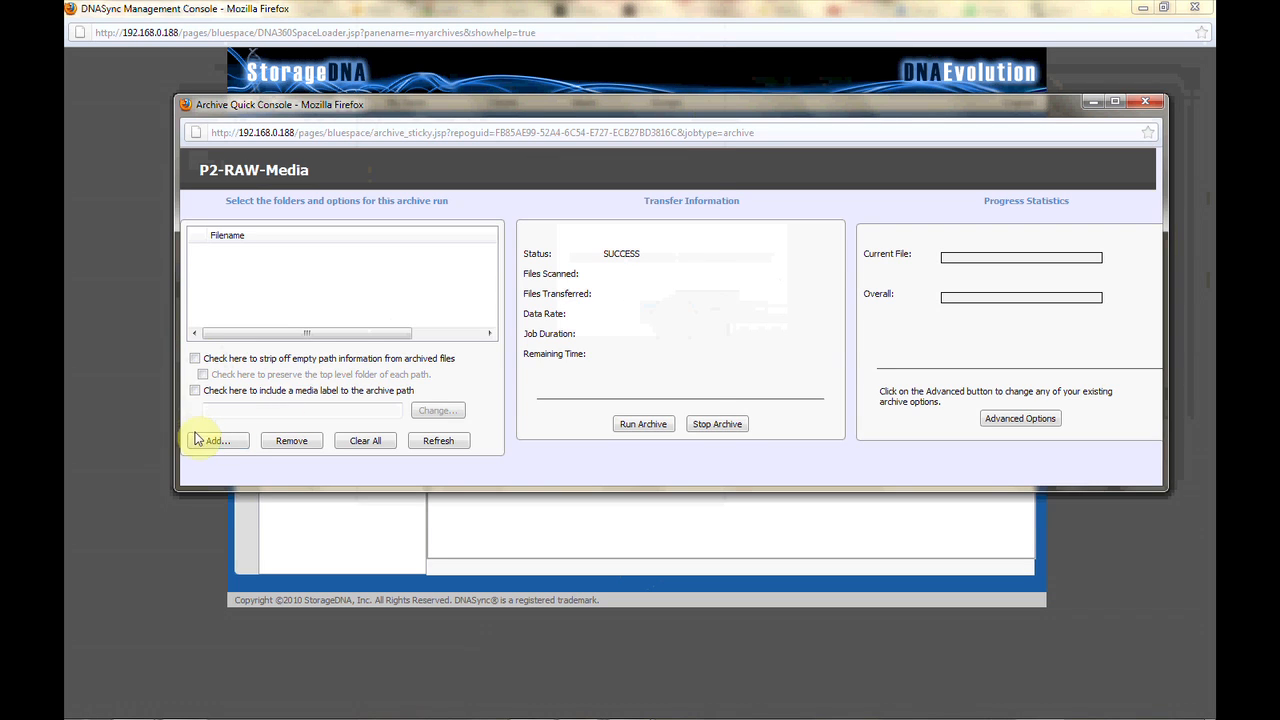
pyautogui.click(213, 440)
pyautogui.write('P2-CA')
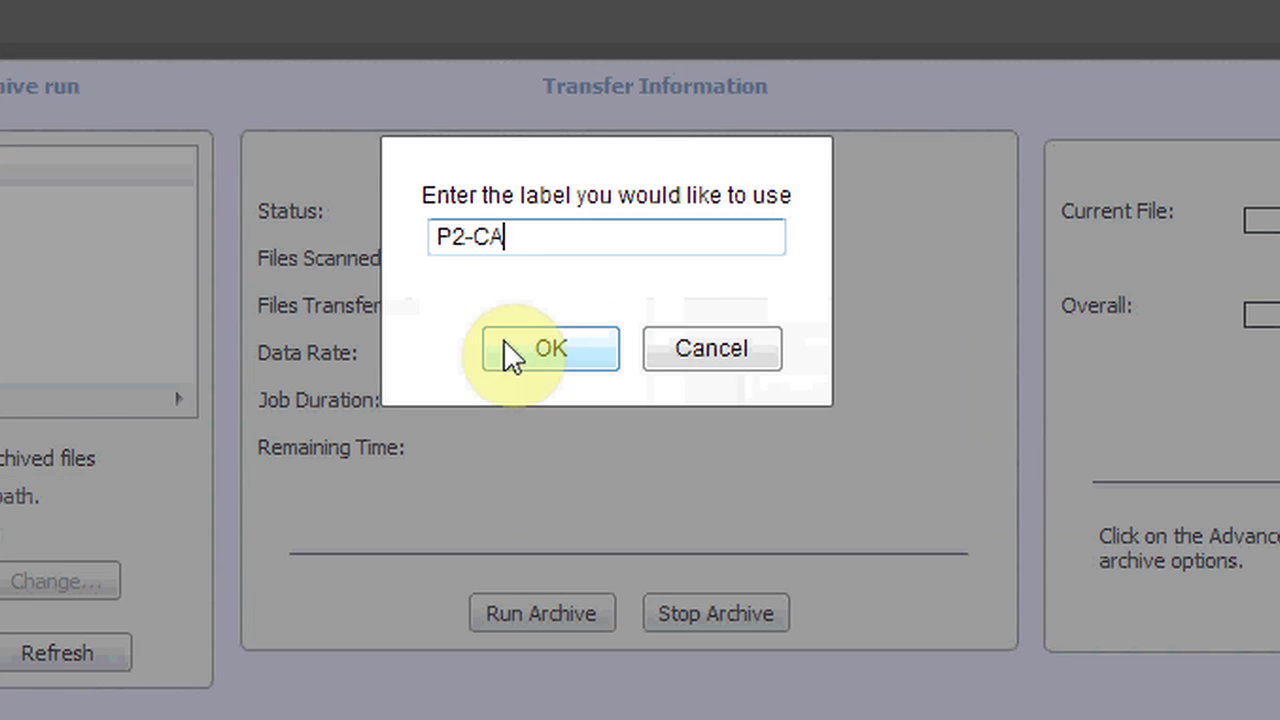
pyautogui.click(549, 348)
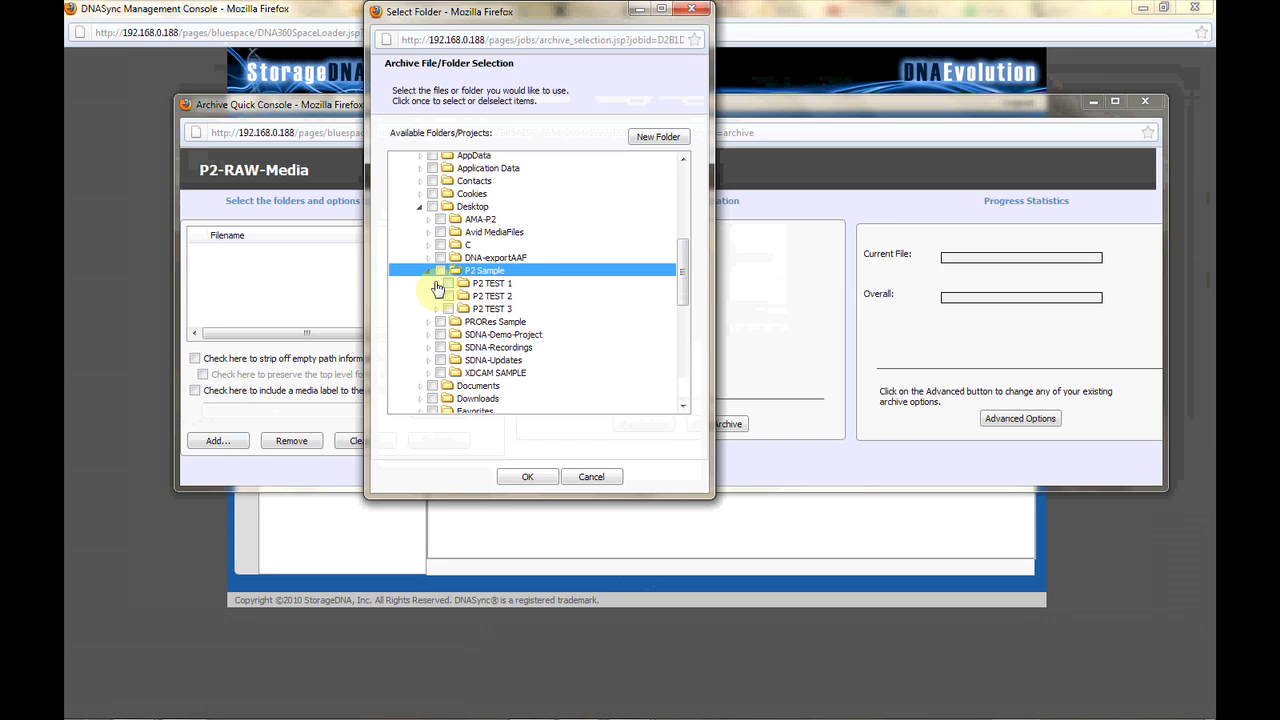
# Select the P2 TEST 1 folder under Desktop > P2 Sample for archiving.
pyautogui.click(490, 283)
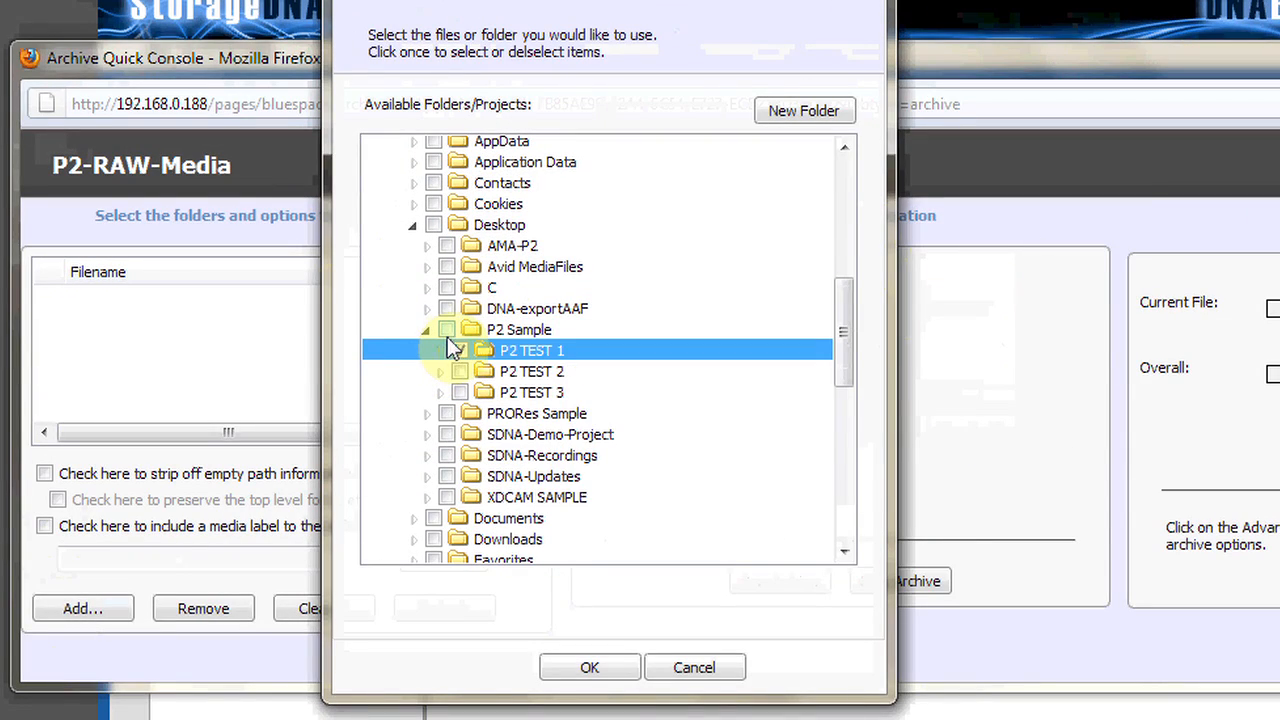